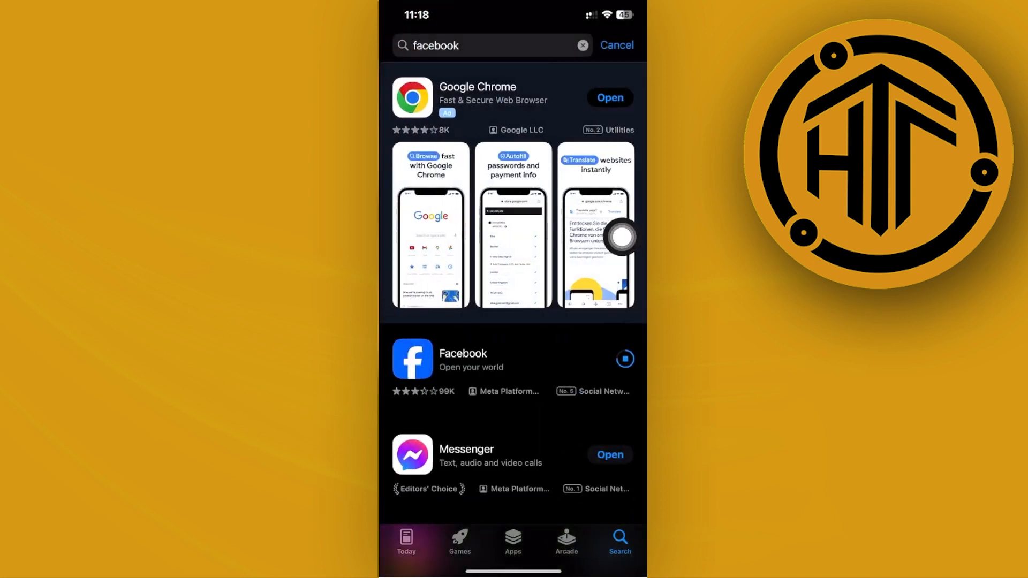
# - Open the Facebook listing in the App Store search results and launch the updated app
pyautogui.scroll(-3)
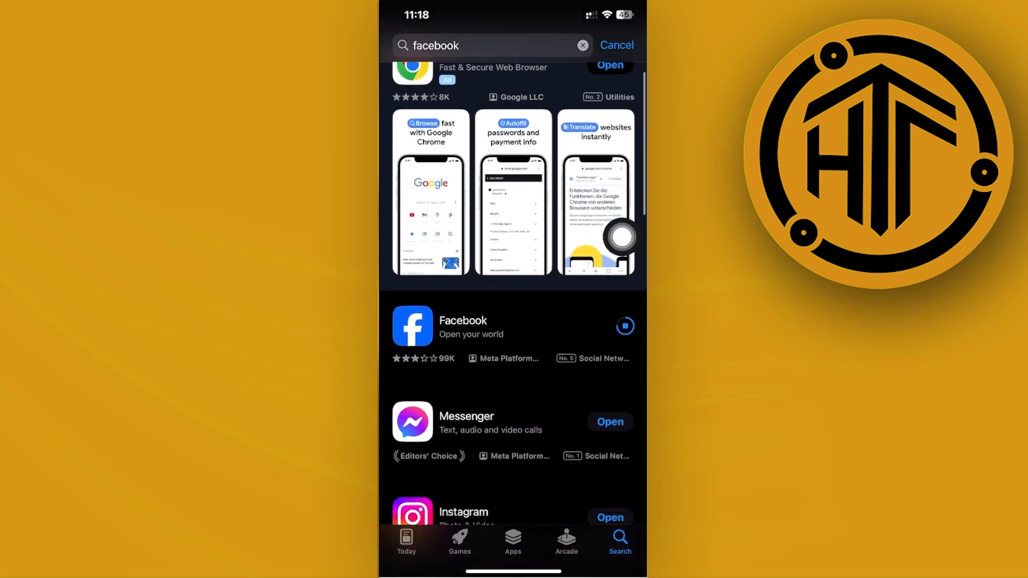
pyautogui.click(462, 320)
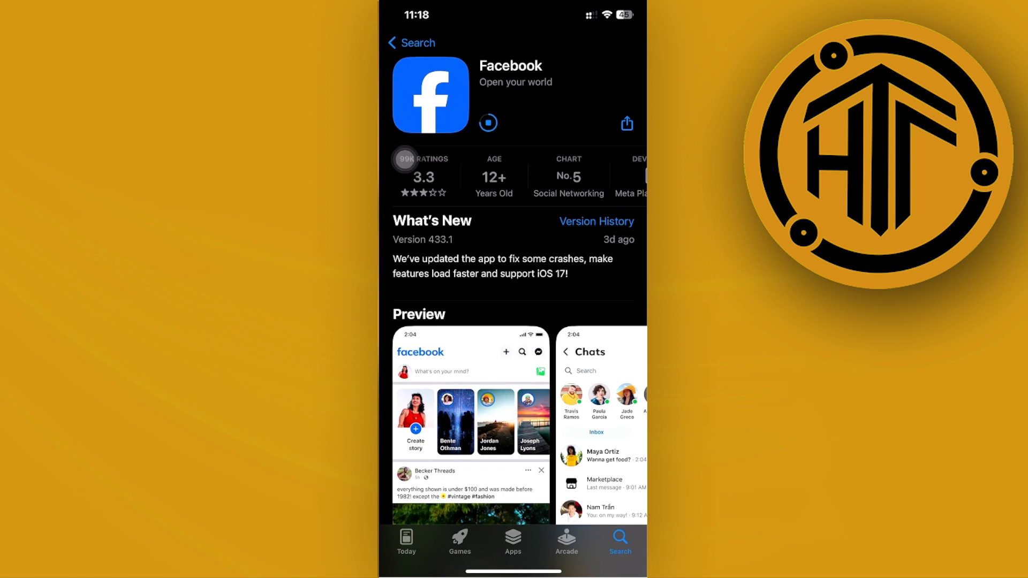
pyautogui.click(488, 123)
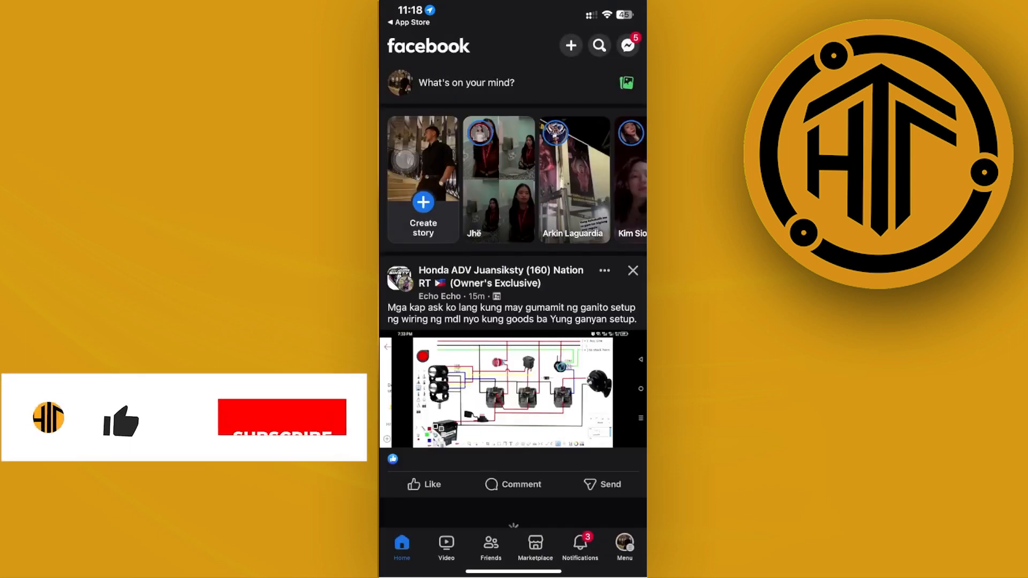
# - Scroll through the friend requests list to a requester's profile, leaving the request unanswered
pyautogui.scroll(-3)
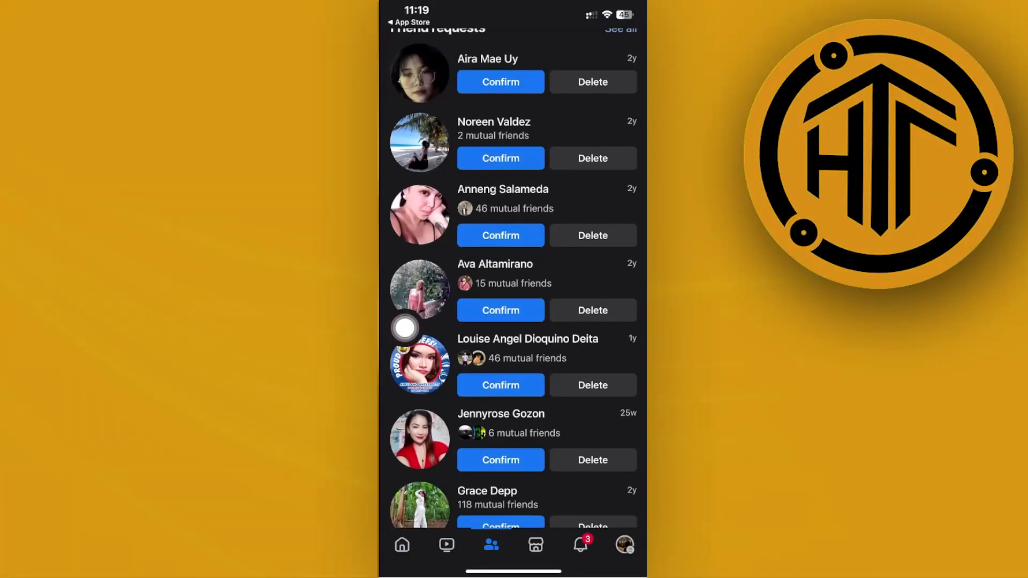
pyautogui.scroll(-3)
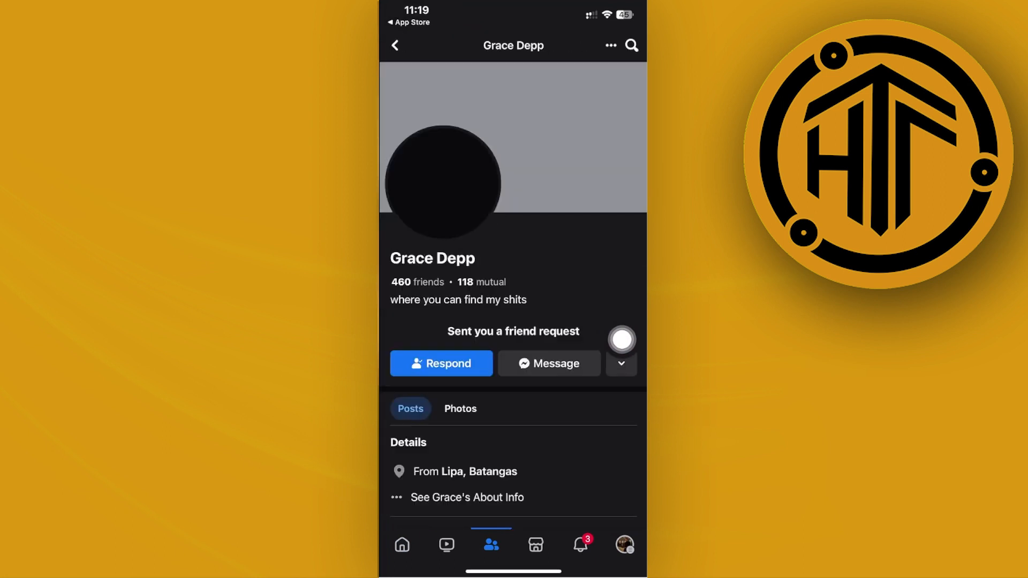
pyautogui.scroll(-3)
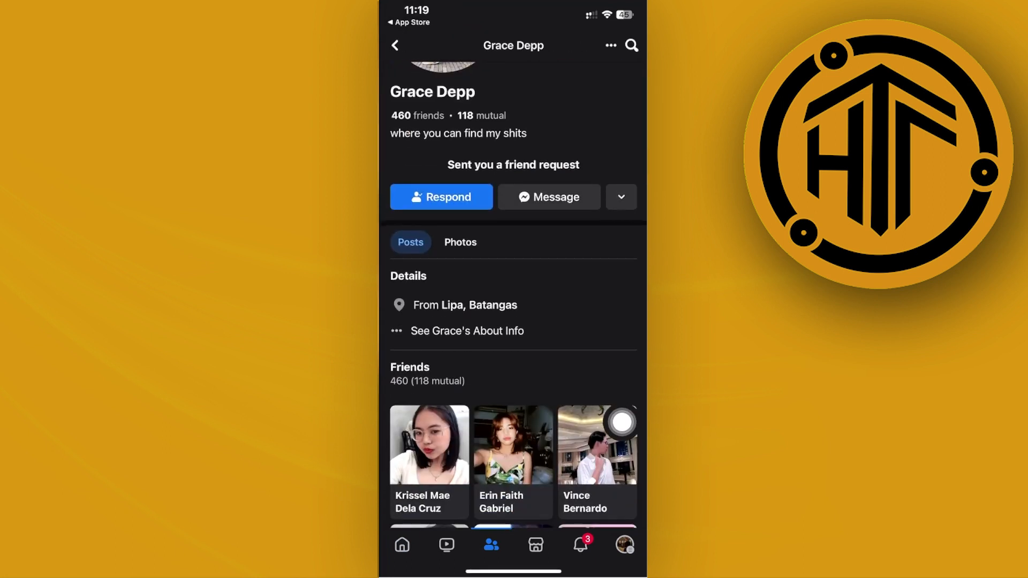